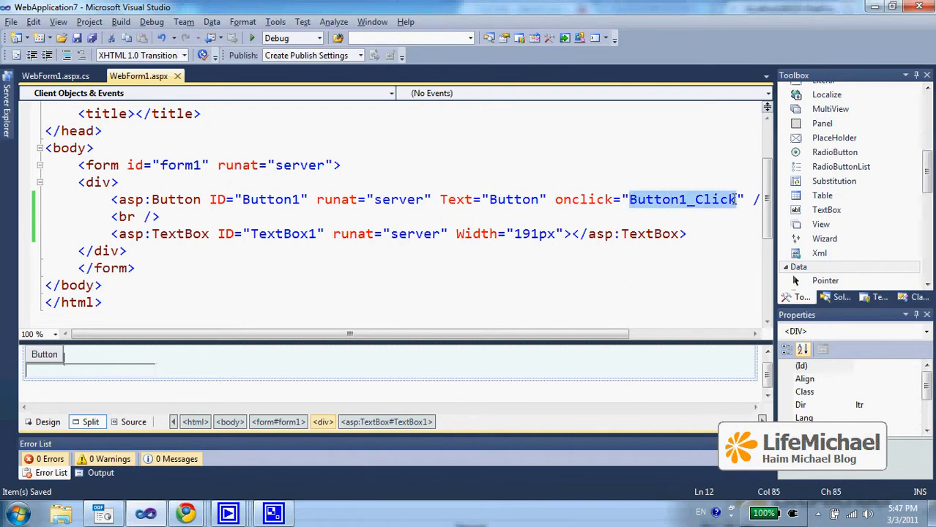
# Jump from the asp:Button's onclick="Button1_Click" to the Button1_Click handler in WebForm1.aspx.cs
pyautogui.click(44, 354)
pyautogui.write('this.TextBox1.Text = Request.HttpMethod;')
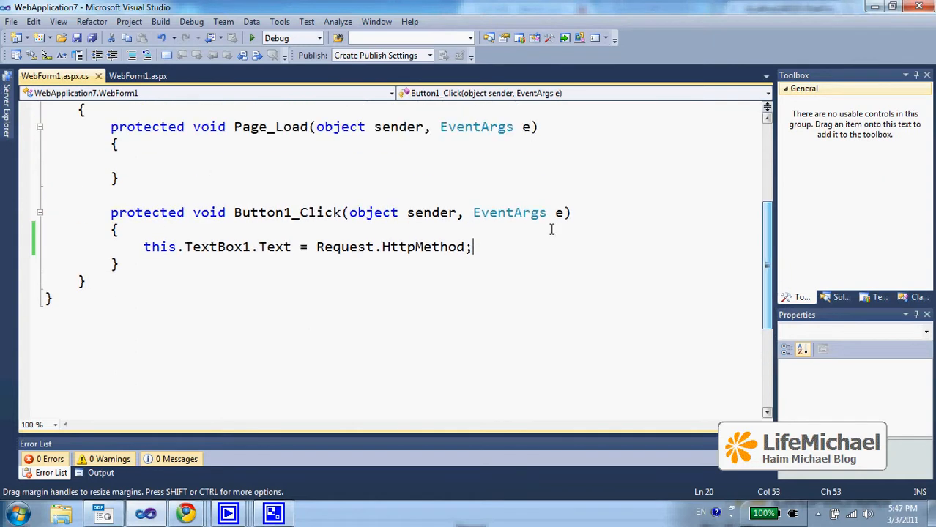
pyautogui.moveTo(489, 253)
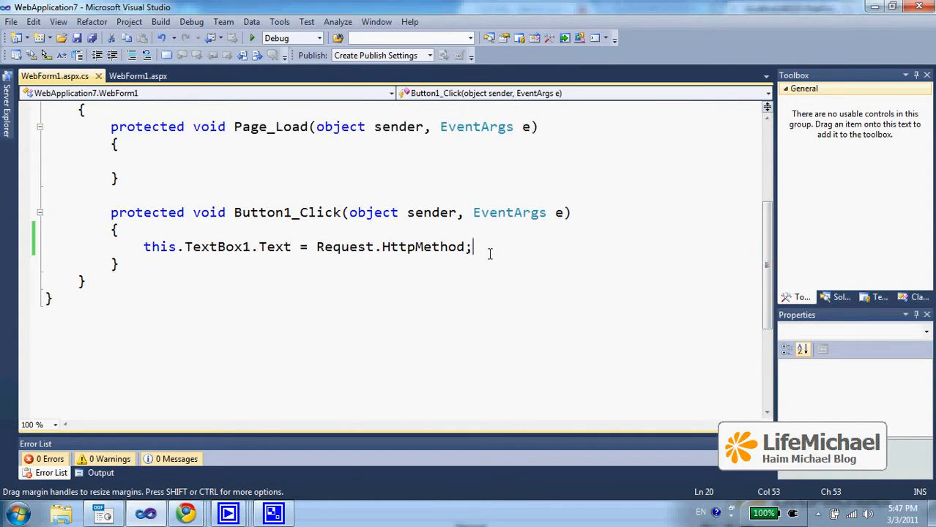
# Highlight the line this.TextBox1.Text = Request.HttpMethod; in Button1_Click, then clear the selection
pyautogui.moveTo(143, 246); pyautogui.dragTo(475, 246)
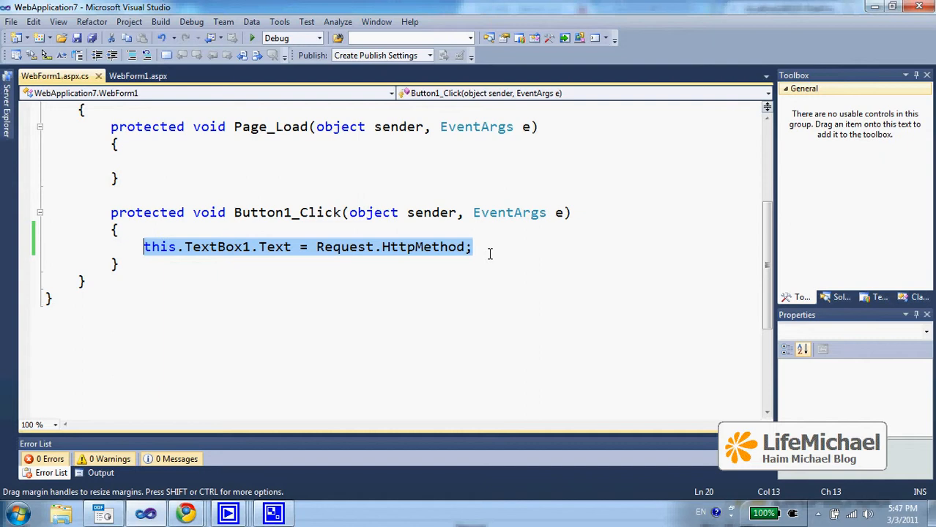
pyautogui.click(475, 246)
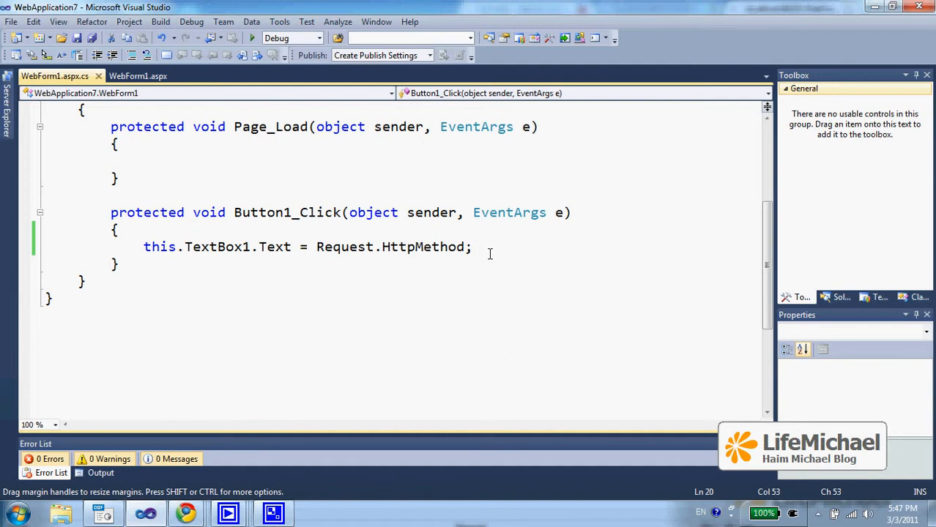
pyautogui.moveTo(275, 296)
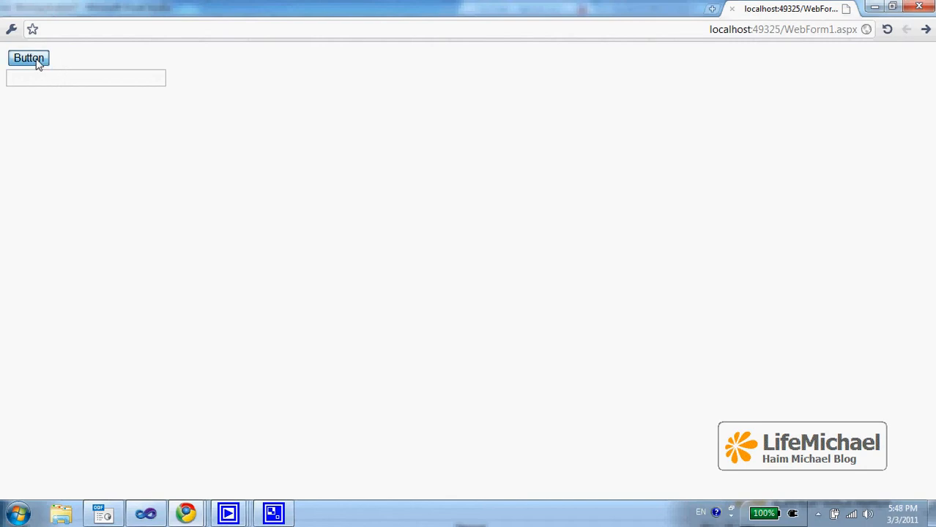
# Submit WebForm1 with the Button so TextBox1 reads POST, select that word, and bring up the page menu
pyautogui.click(29, 59)
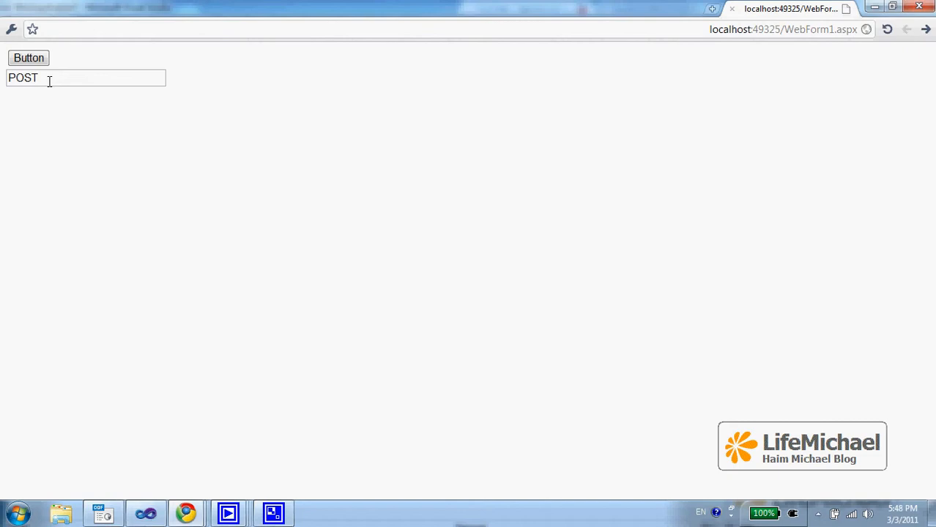
pyautogui.doubleClick(24, 78)
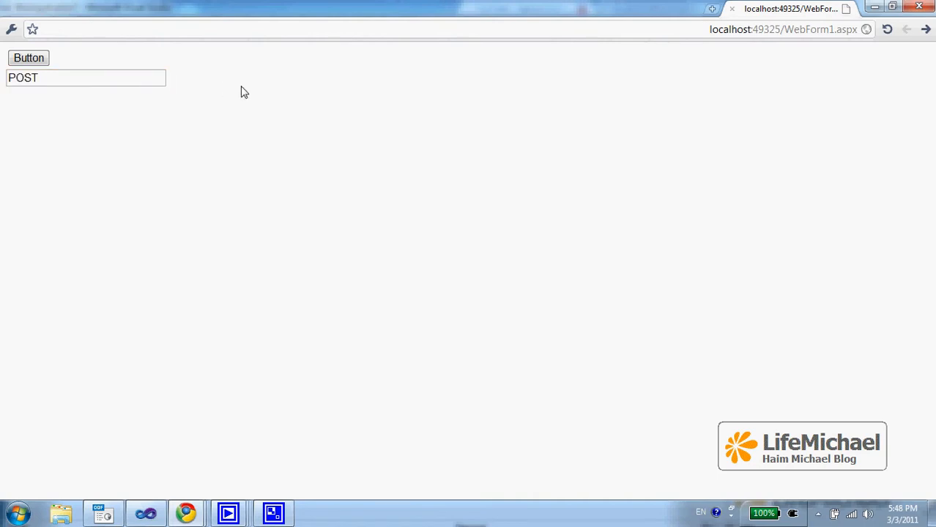
pyautogui.rightClick(245, 91)
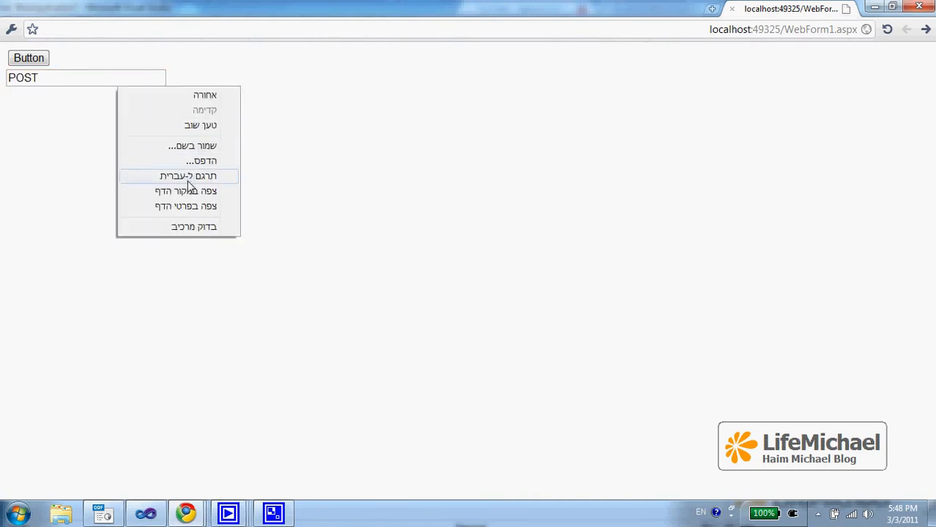
# View WebForm1's HTML source and highlight the form tag's method="post" attribute
pyautogui.click(184, 191)
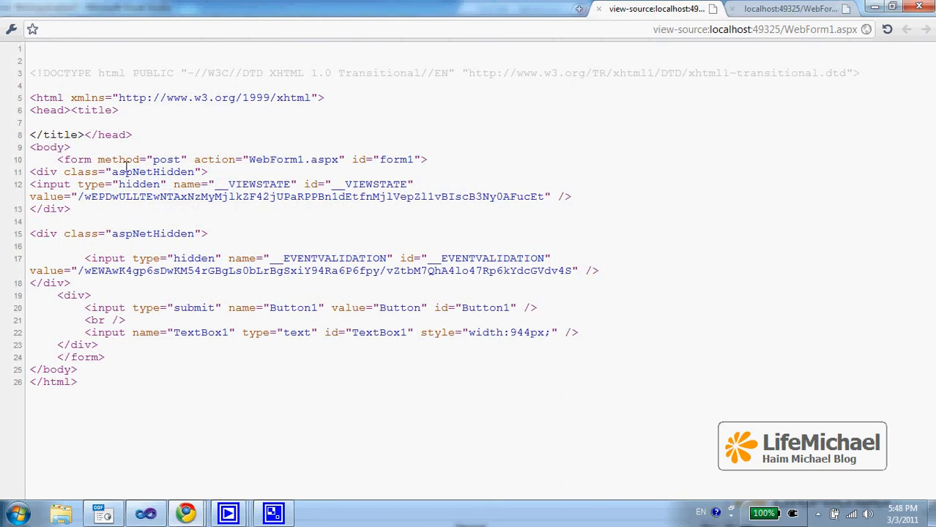
pyautogui.doubleClick(76, 158)
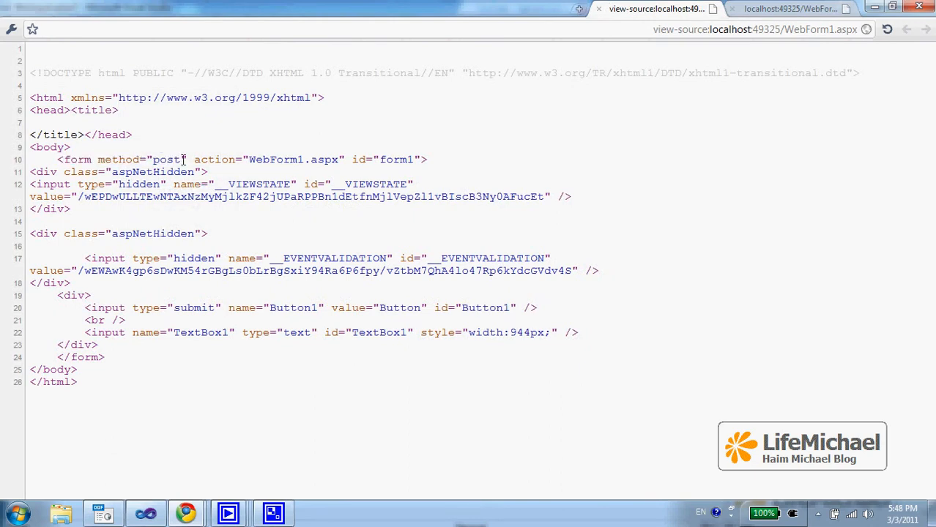
pyautogui.doubleClick(164, 158)
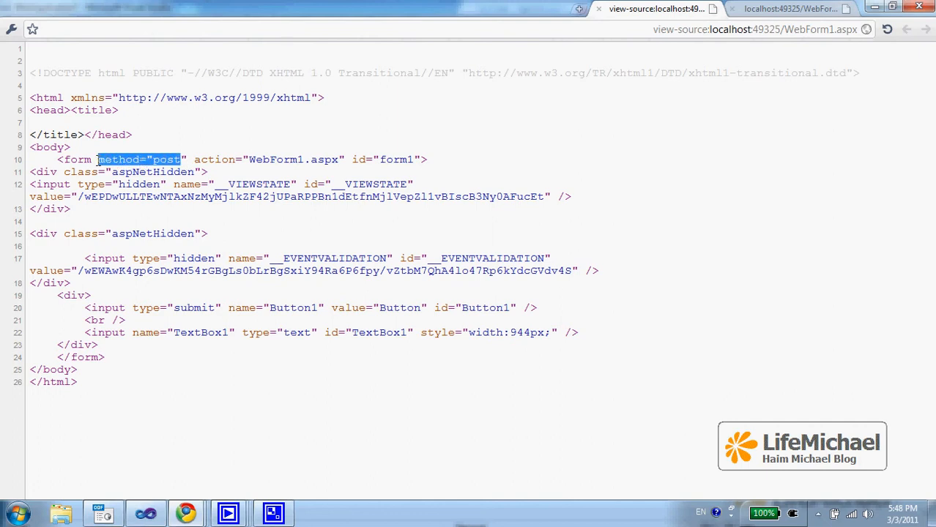
pyautogui.click(158, 158)
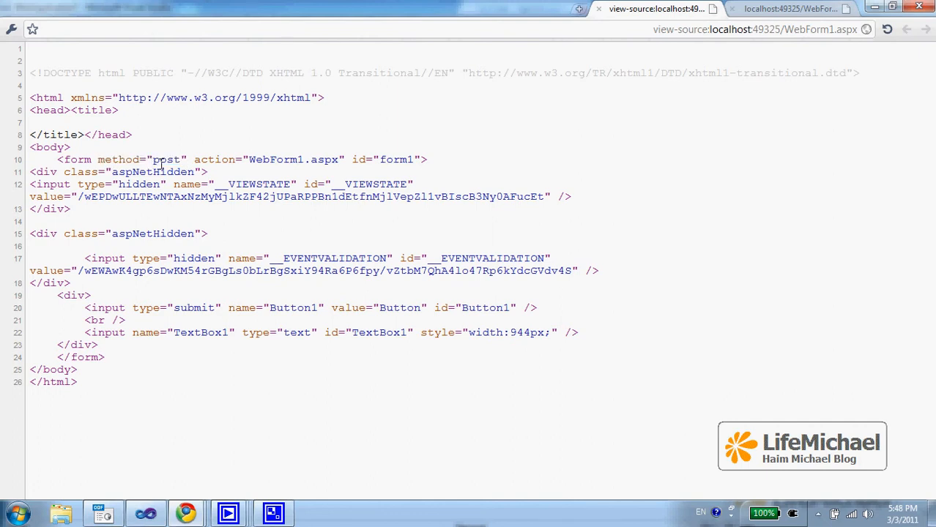